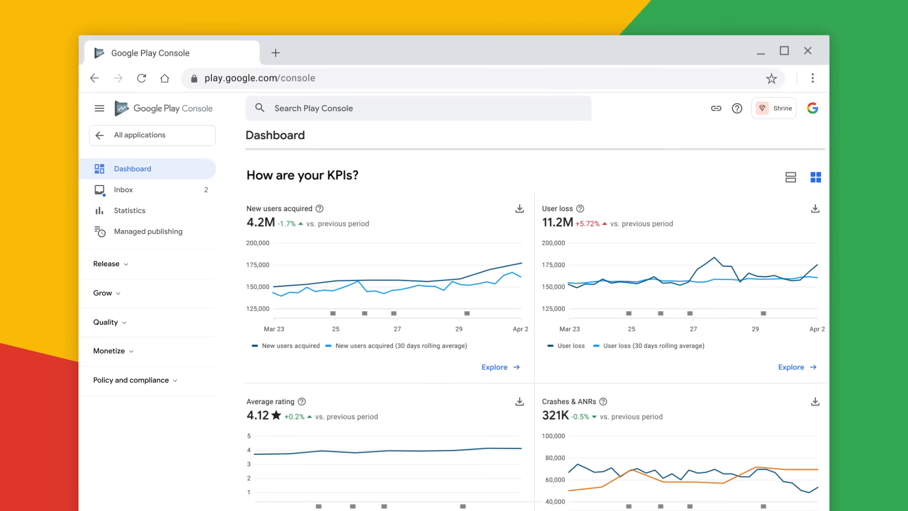
# - Reply 'Thank you for your review!' to the five-star review about managing orders and tracking deliveries
pyautogui.click(106, 293)
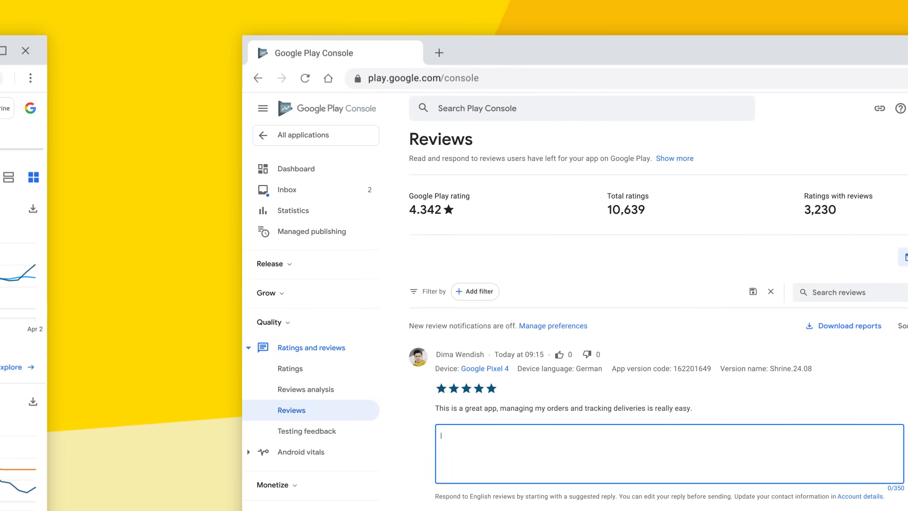
pyautogui.write('Thank you for your review!')
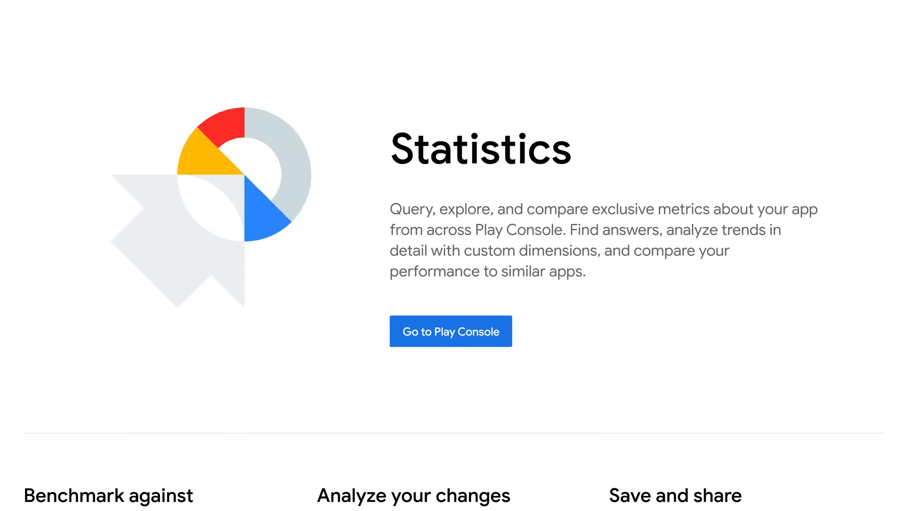
# - Scroll the Statistics overview page down to the Find out more learning resources
pyautogui.scroll(-3)
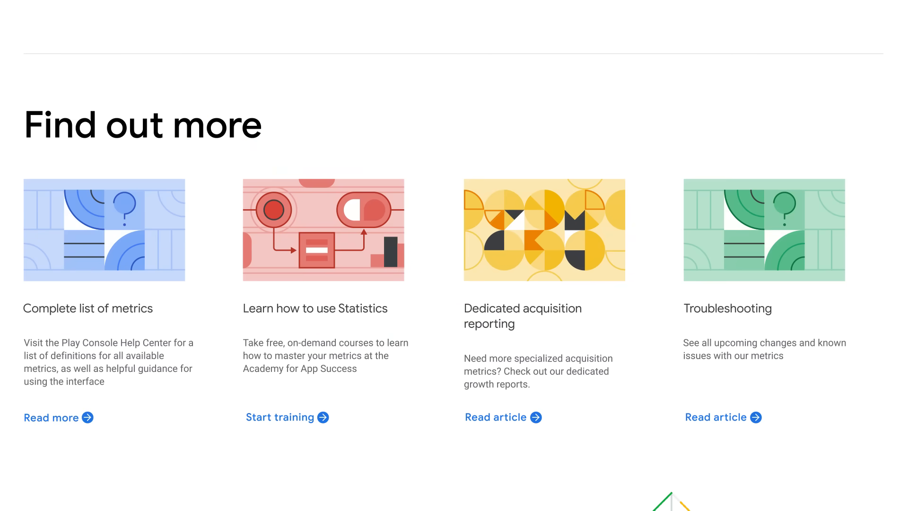